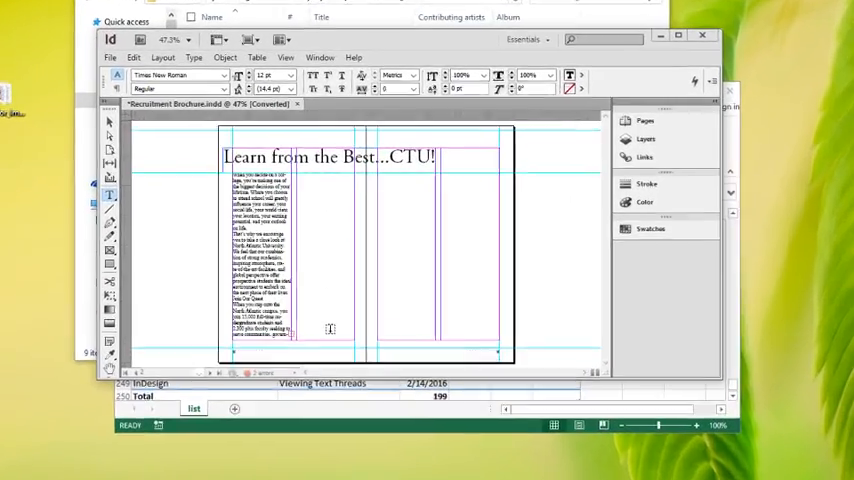
- Maximize the Recruitment Brochure window so the spread with the overset first-column frame fills the screen
click(680, 35)
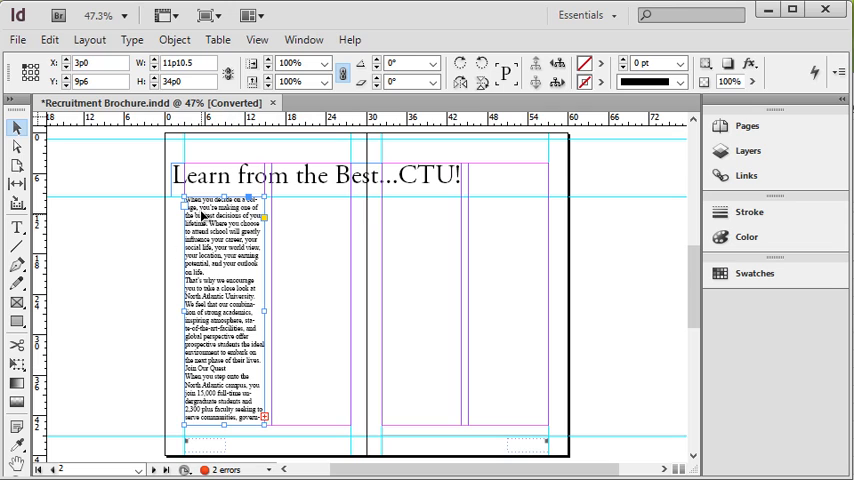
mouse_move(270, 265)
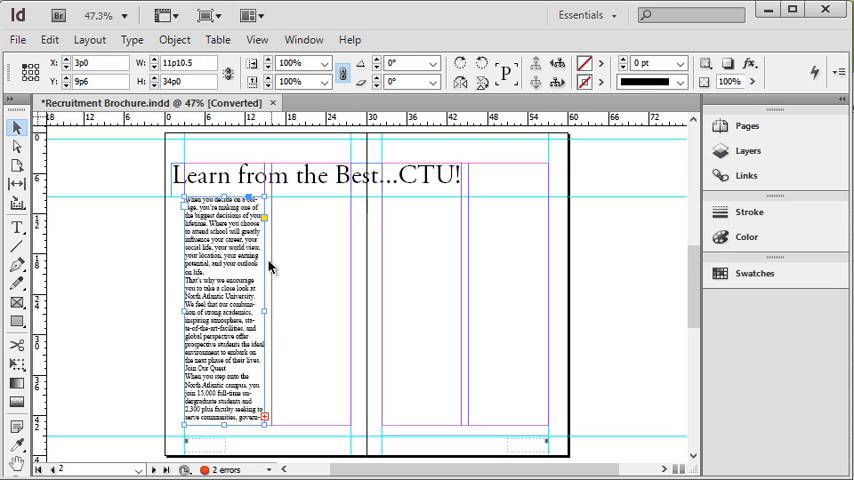
mouse_move(151, 168)
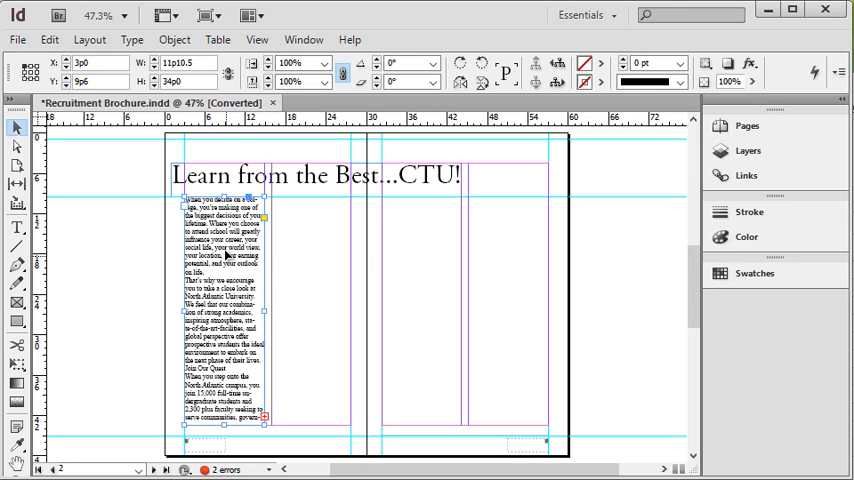
mouse_move(320, 267)
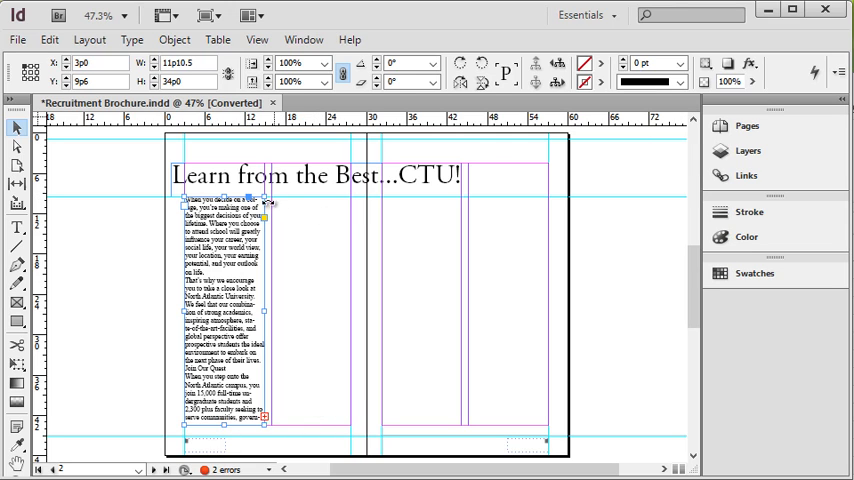
mouse_move(348, 330)
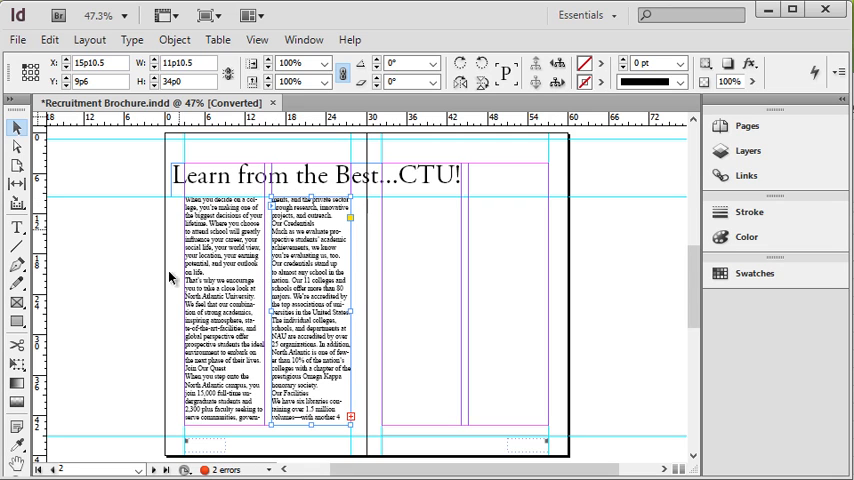
mouse_move(201, 443)
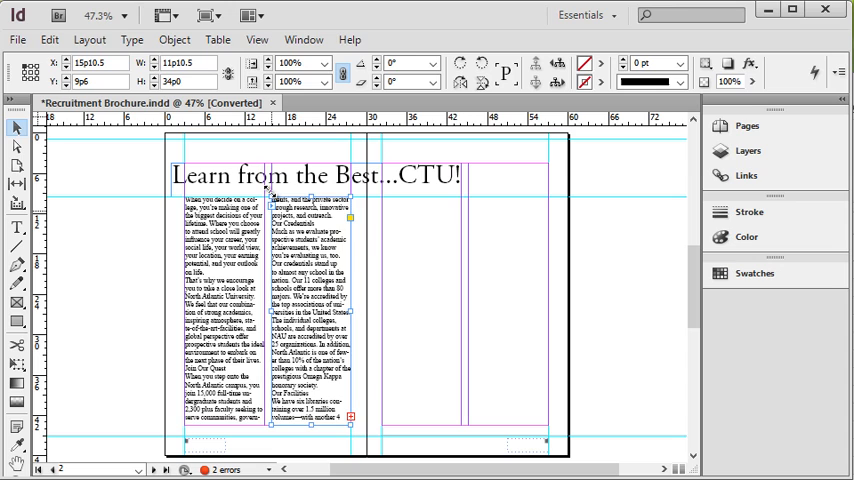
mouse_move(218, 280)
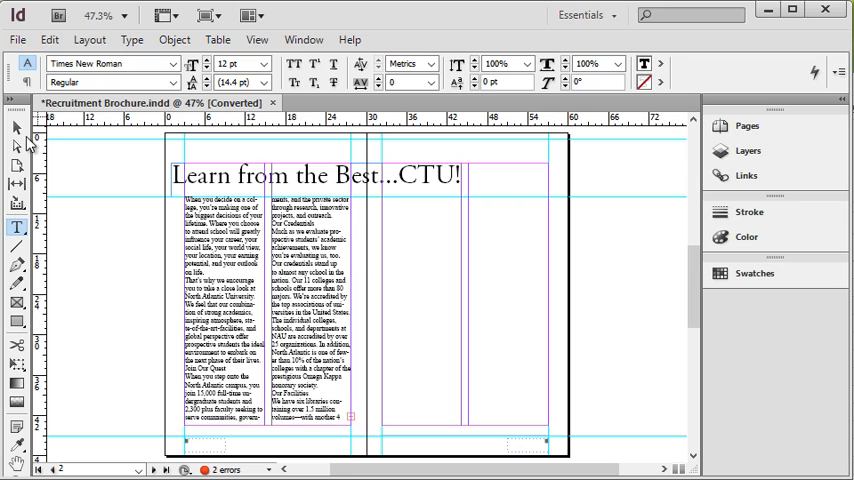
click(16, 128)
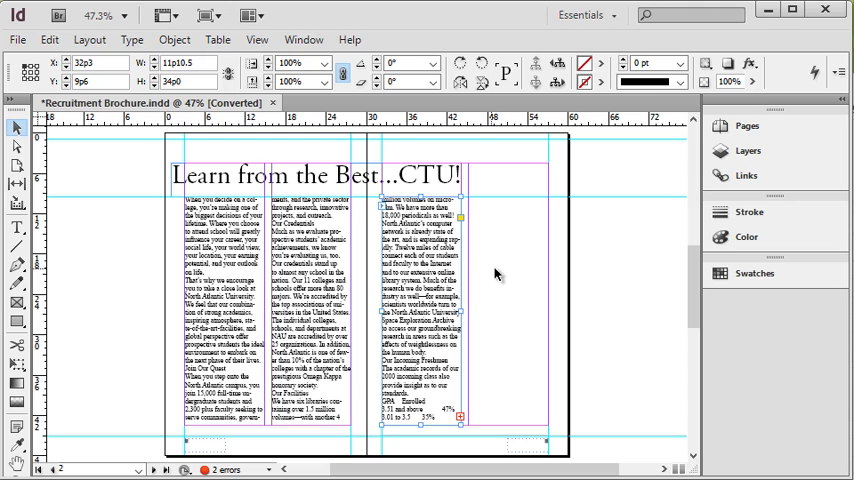
mouse_move(138, 328)
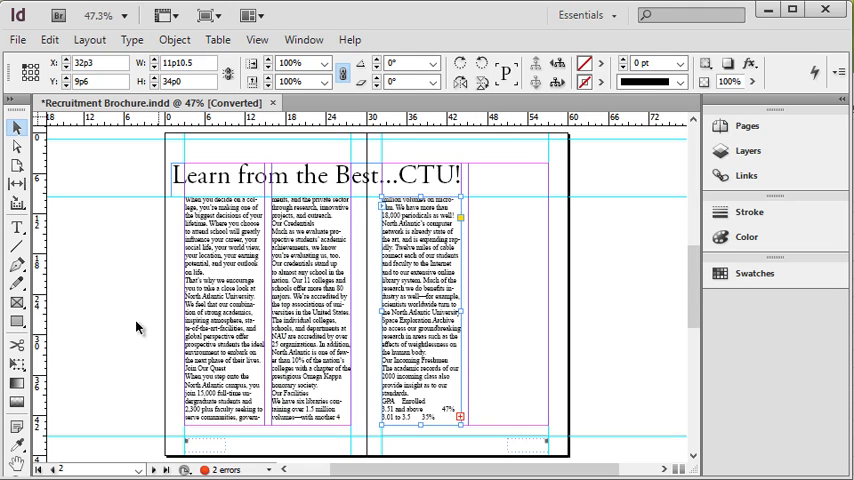